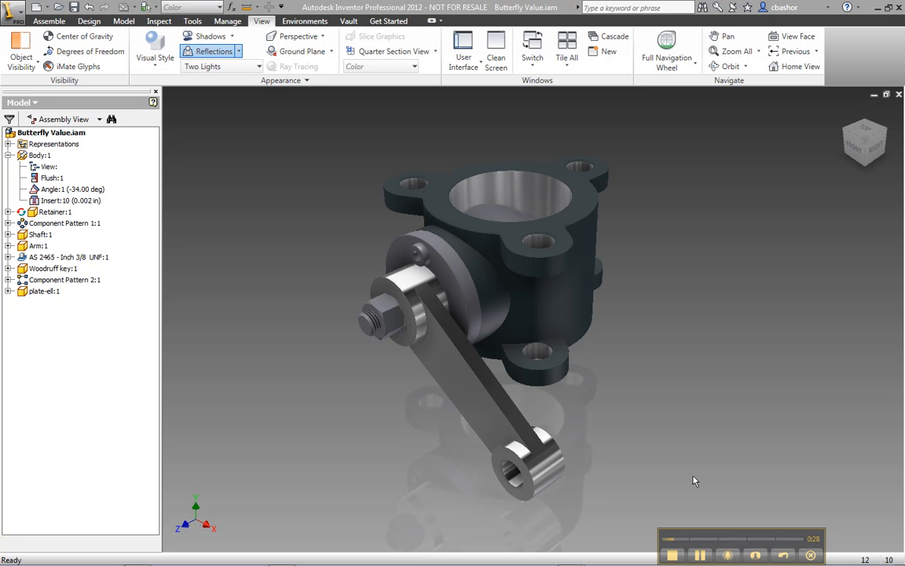
mouse_move(222, 331)
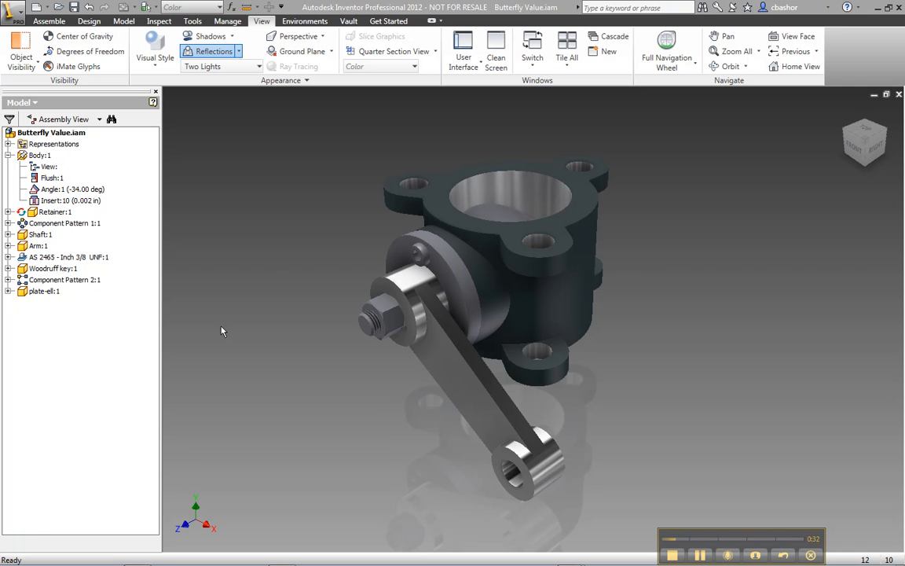
Drive the Angle:1 constraint to swing the valve arm from -34 to -90 degrees
right_click(55, 188)
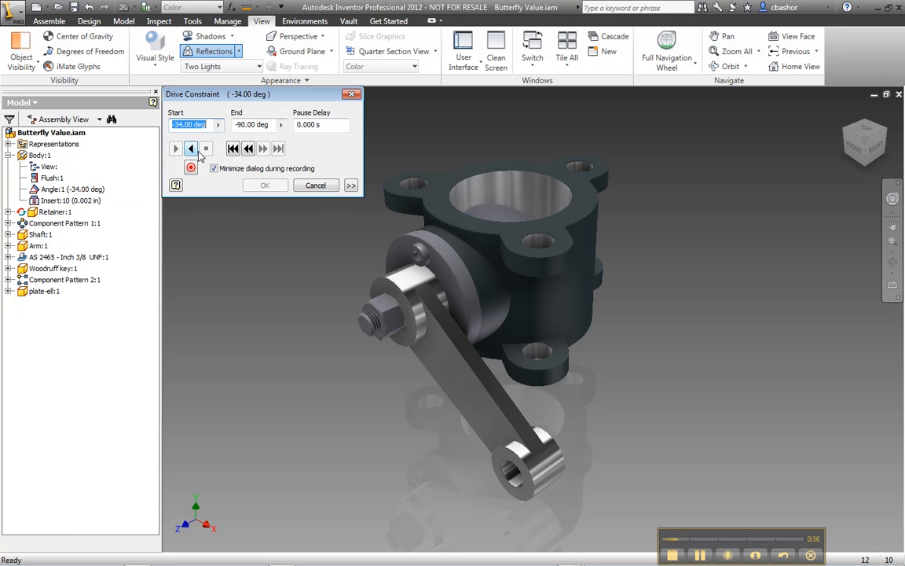
click(191, 148)
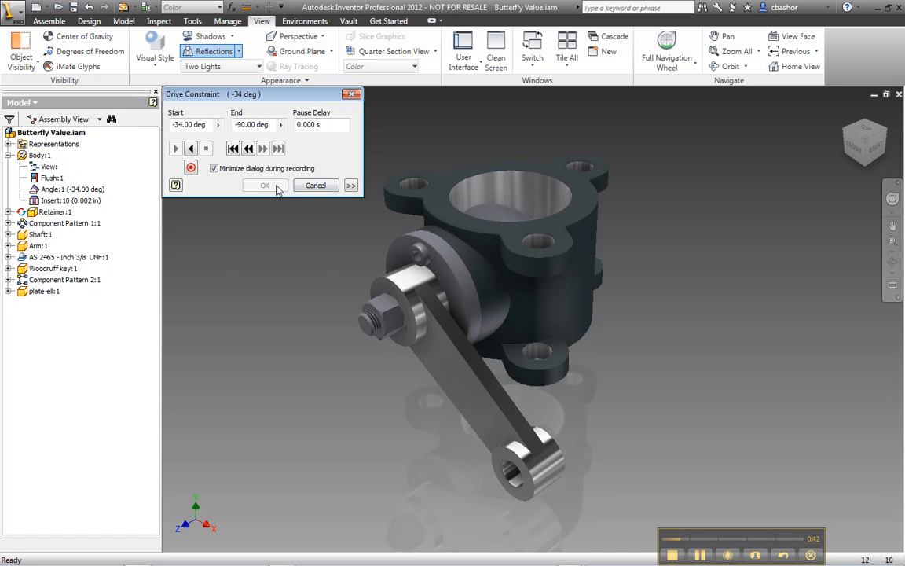
click(265, 185)
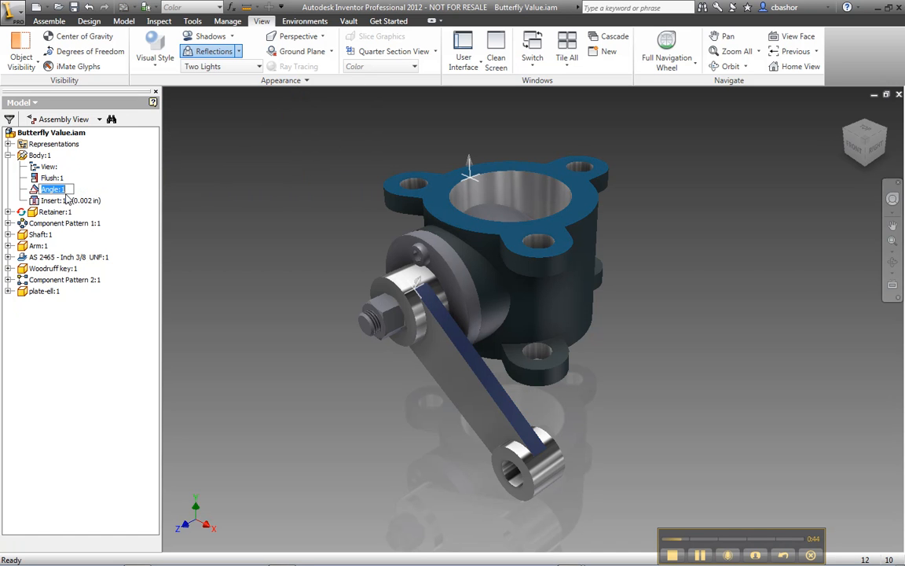
Edit the Angle:1 constraint's name in the Model browser
click(63, 200)
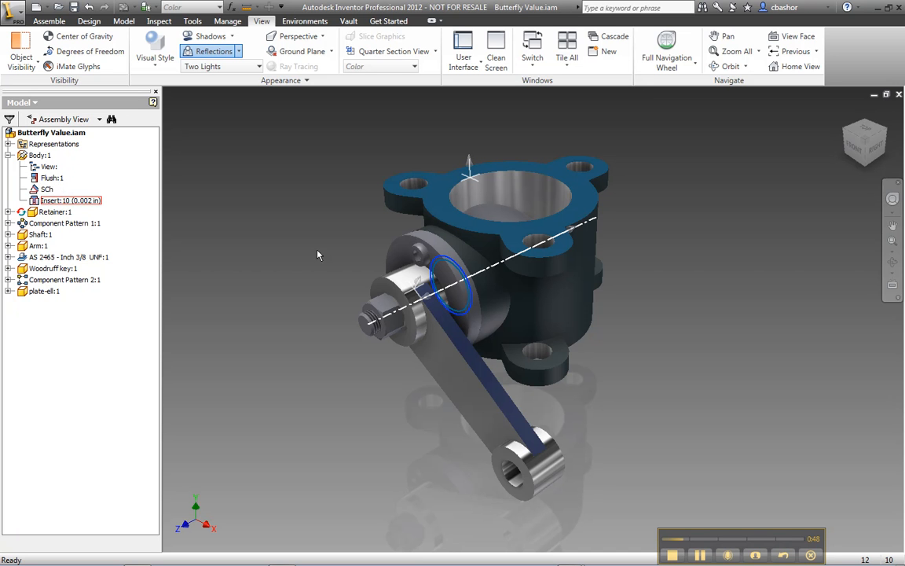
double_click(46, 189)
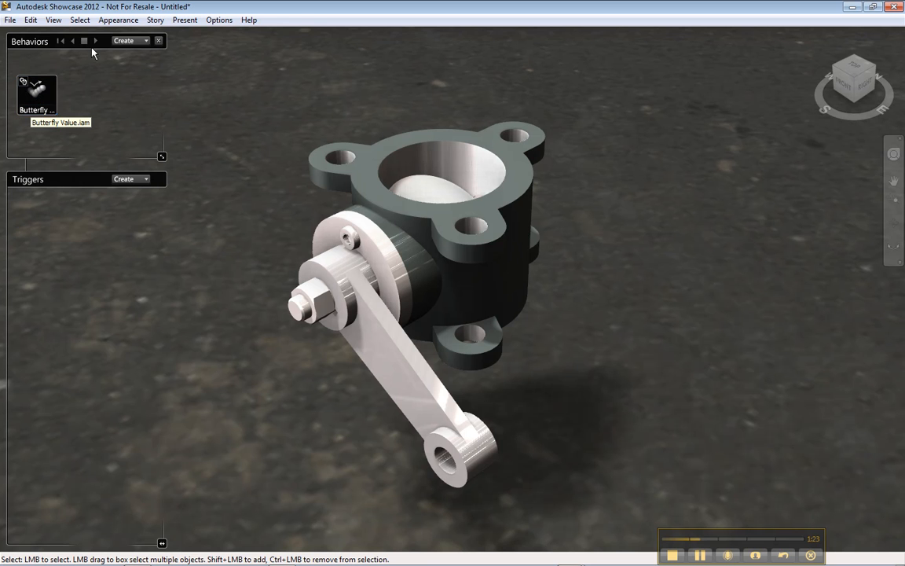
Play the Butterfly Value.iam behavior forward, then bring up its context menu
click(97, 41)
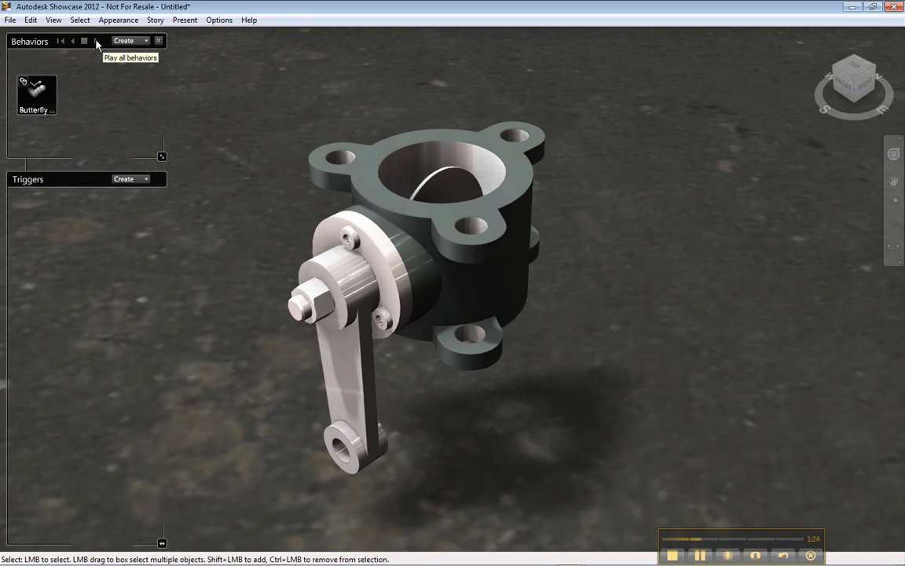
mouse_move(76, 43)
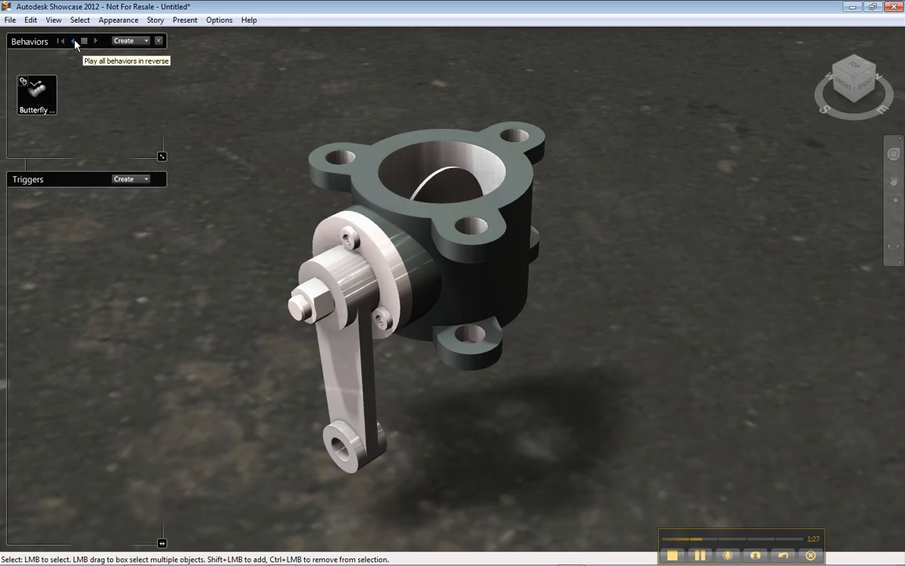
right_click(35, 92)
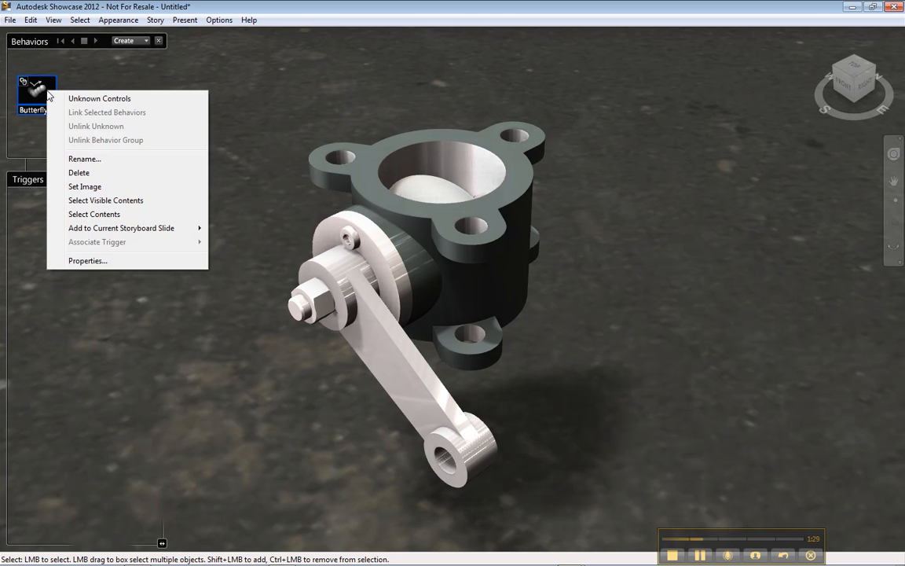
Set the Butterfly Value.iam behavior's Play Mode to Oscillate in Properties
click(87, 260)
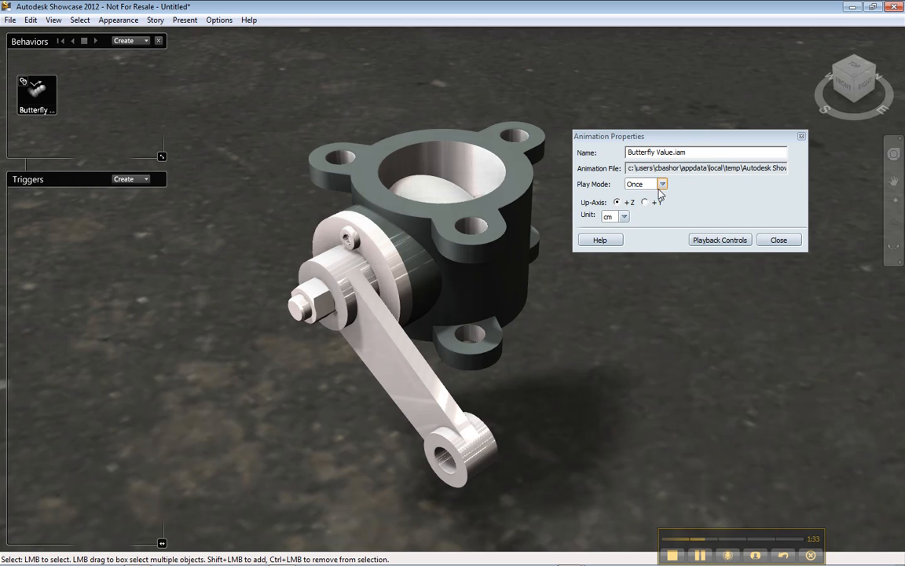
click(661, 184)
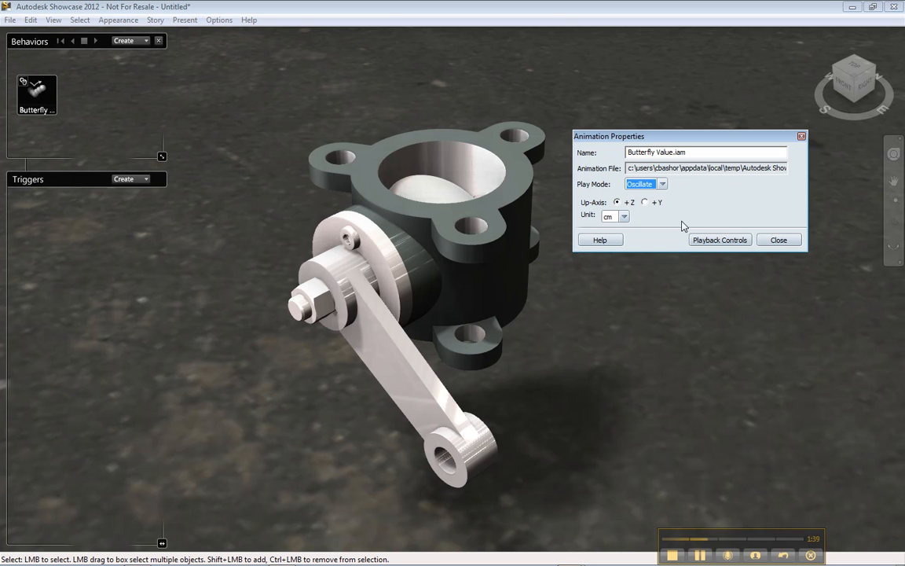
click(778, 239)
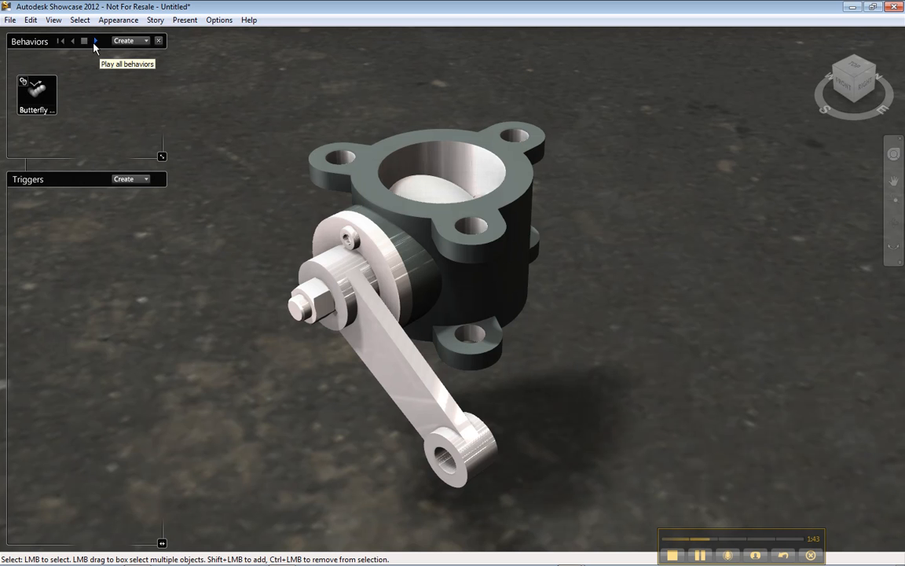
Play all behaviors to watch the valve arm oscillate, then stop them
click(94, 41)
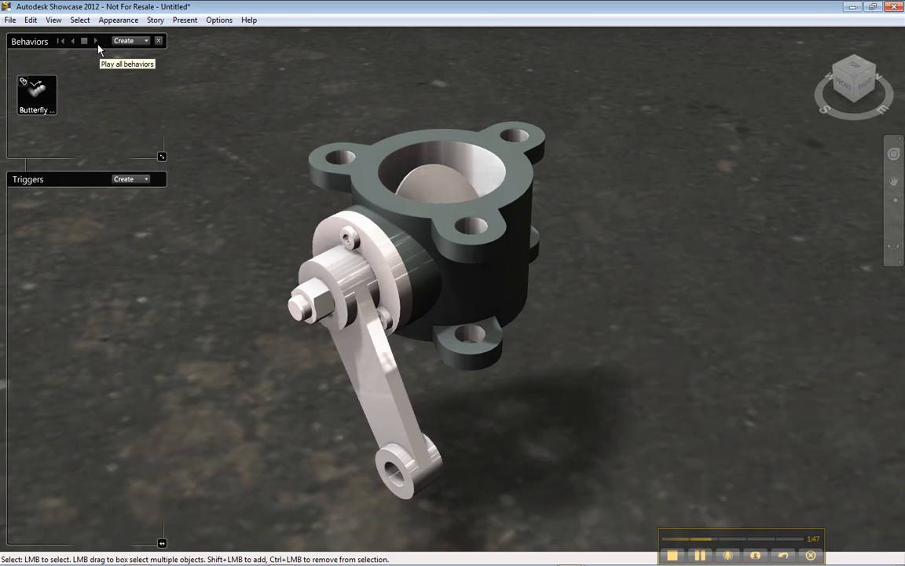
click(82, 40)
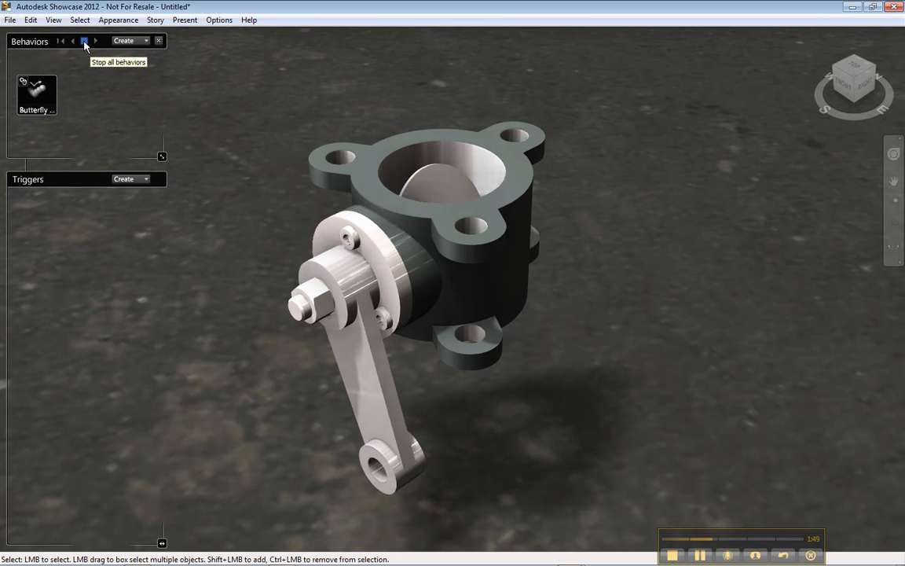
click(84, 40)
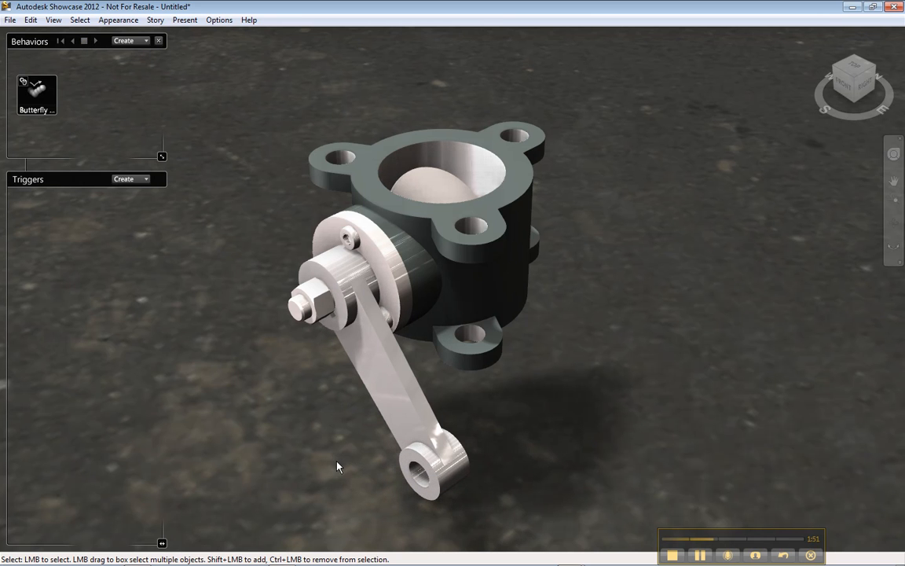